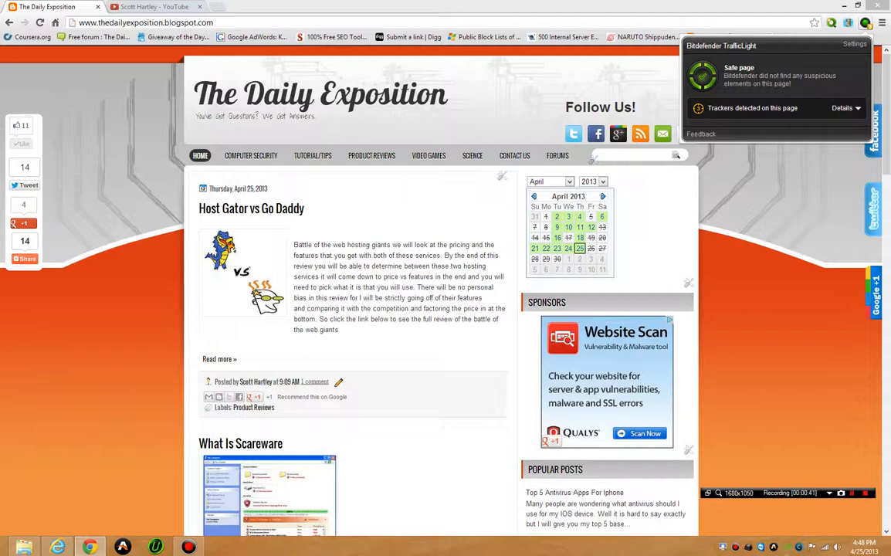
# Scroll through the What Is Ransomware article down to its comments section.
pyautogui.scroll(-3)
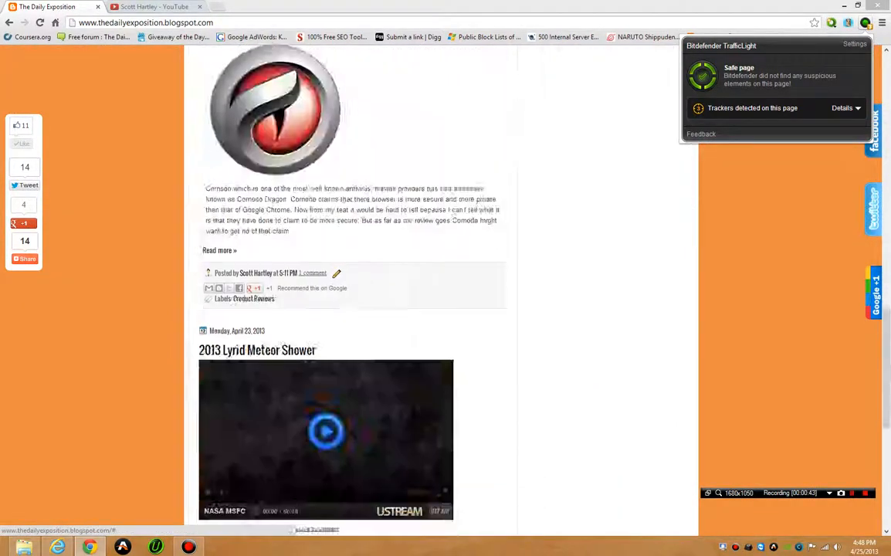
pyautogui.scroll(-3)
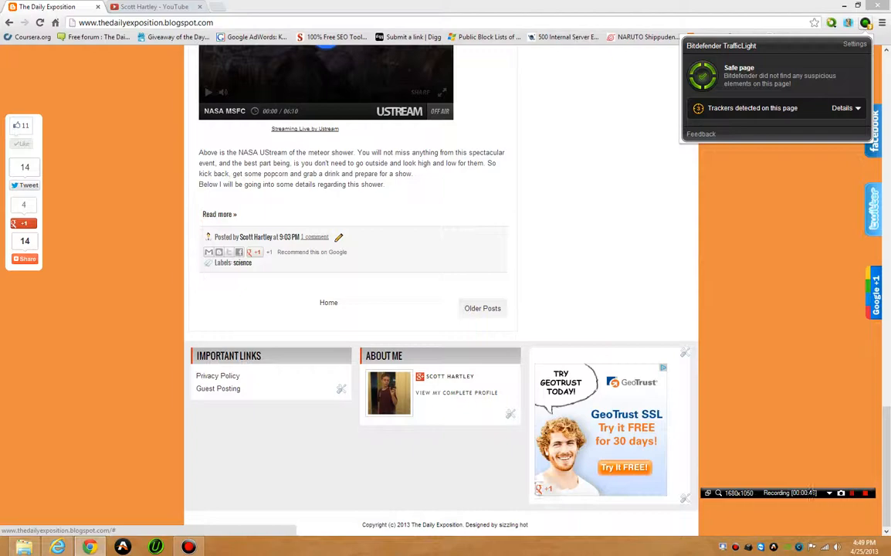
pyautogui.scroll(3)
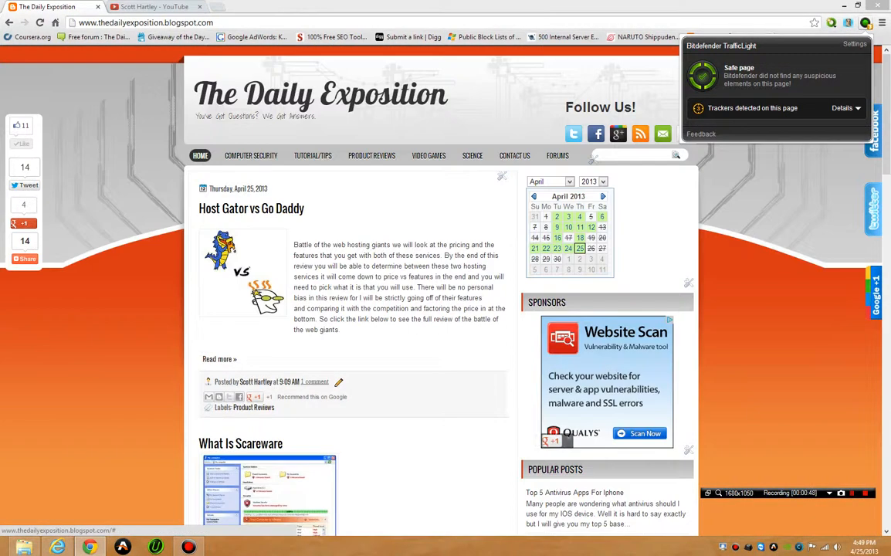
pyautogui.scroll(-3)
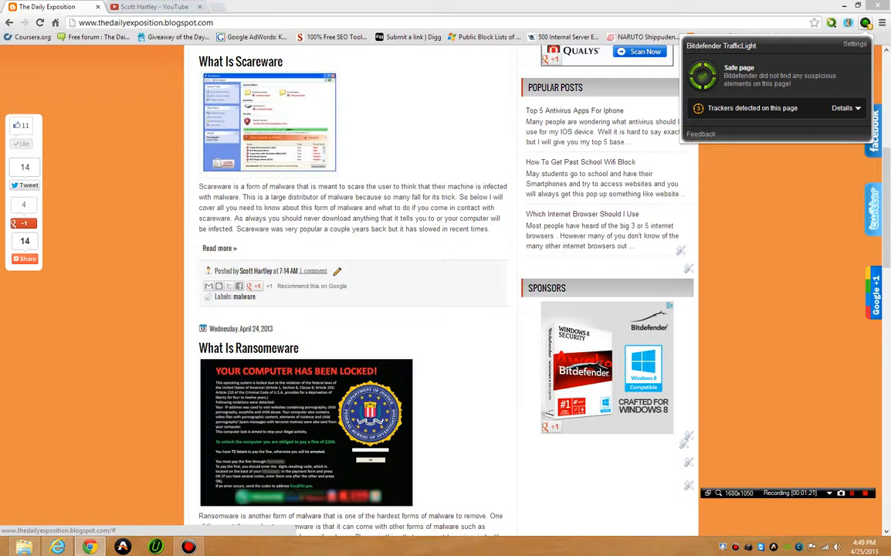
pyautogui.scroll(-3)
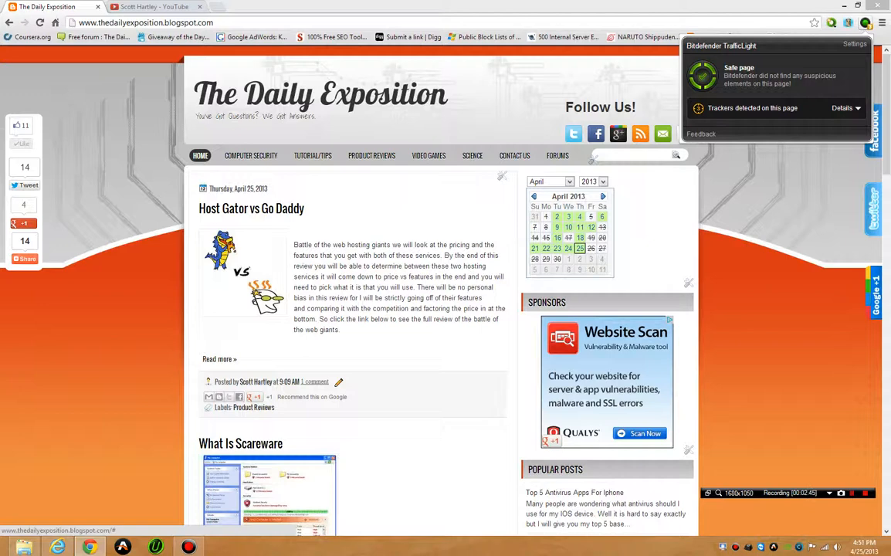
pyautogui.scroll(-3)
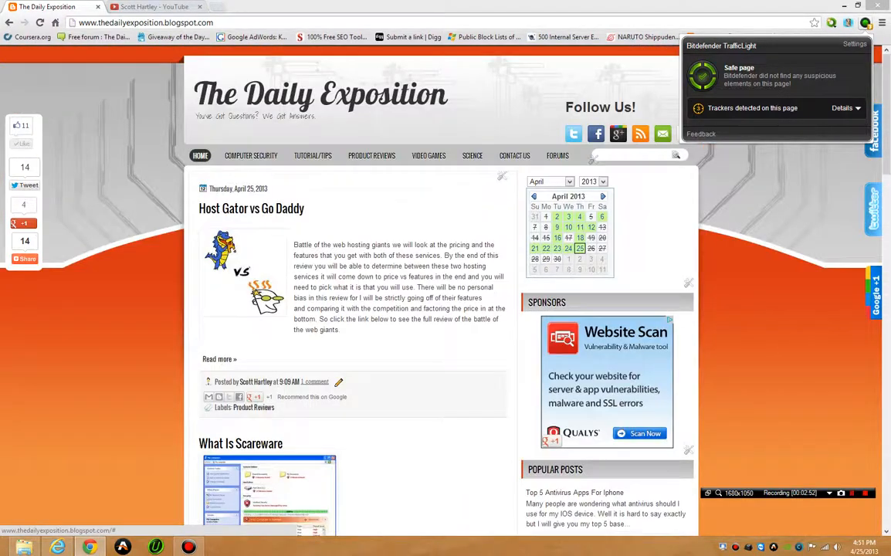
pyautogui.scroll(-3)
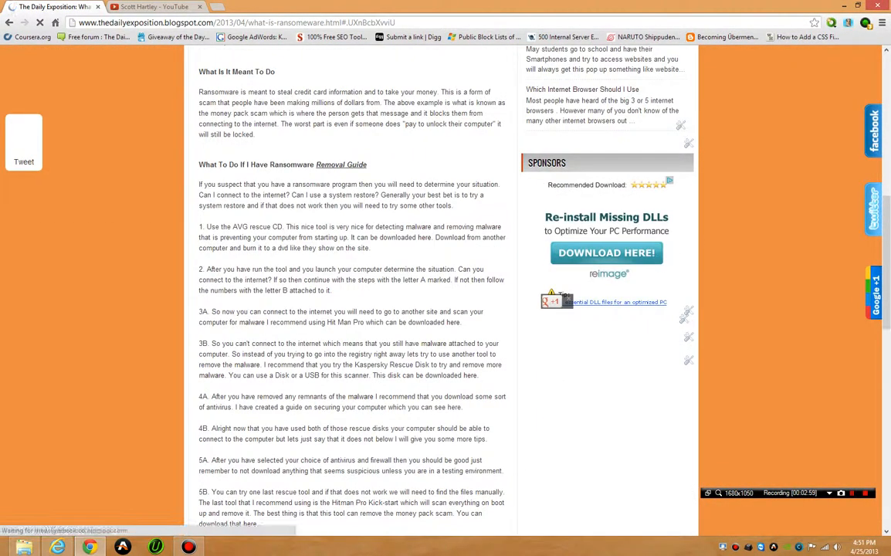
pyautogui.scroll(3)
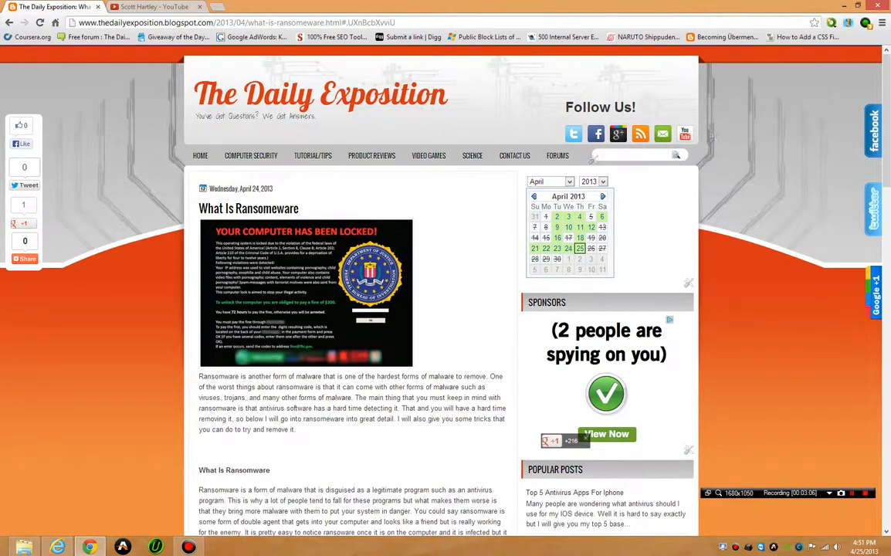
pyautogui.scroll(-3)
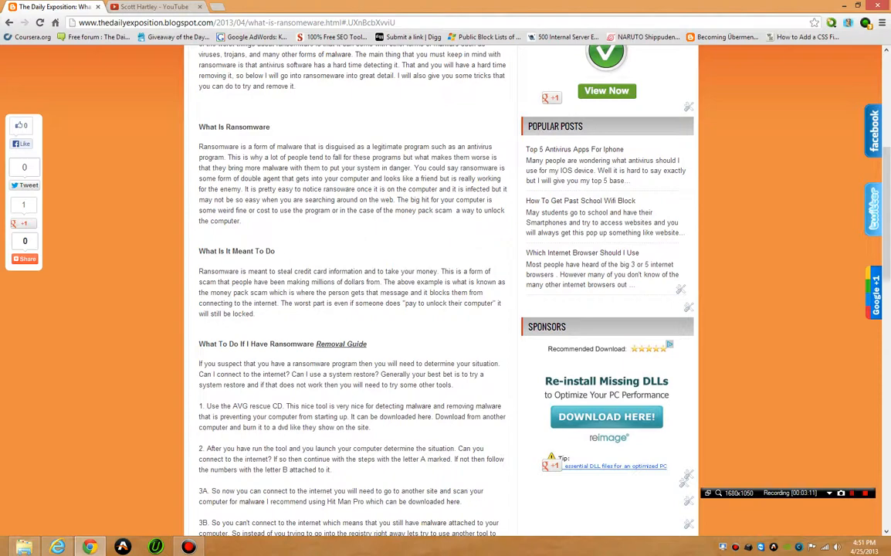
pyautogui.scroll(-3)
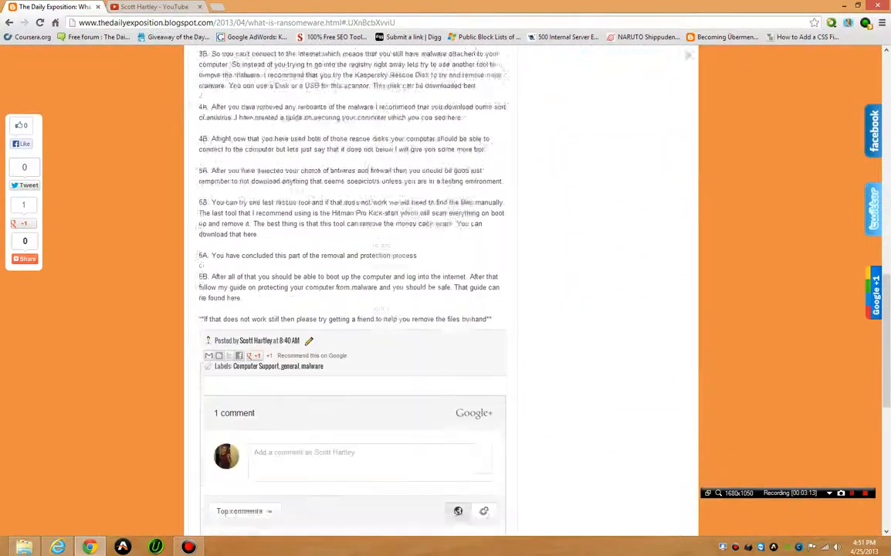
pyautogui.scroll(-3)
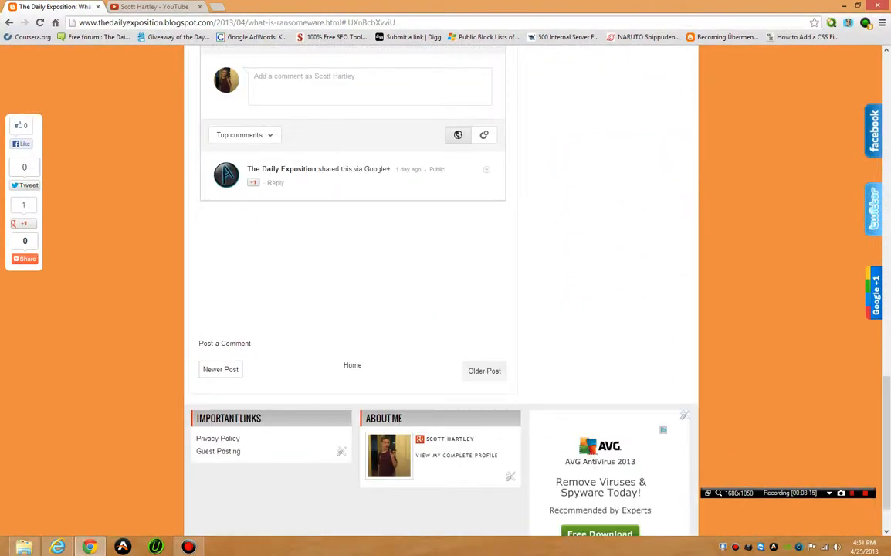
# Return from the post to The Daily Exposition home page.
pyautogui.click(353, 85)
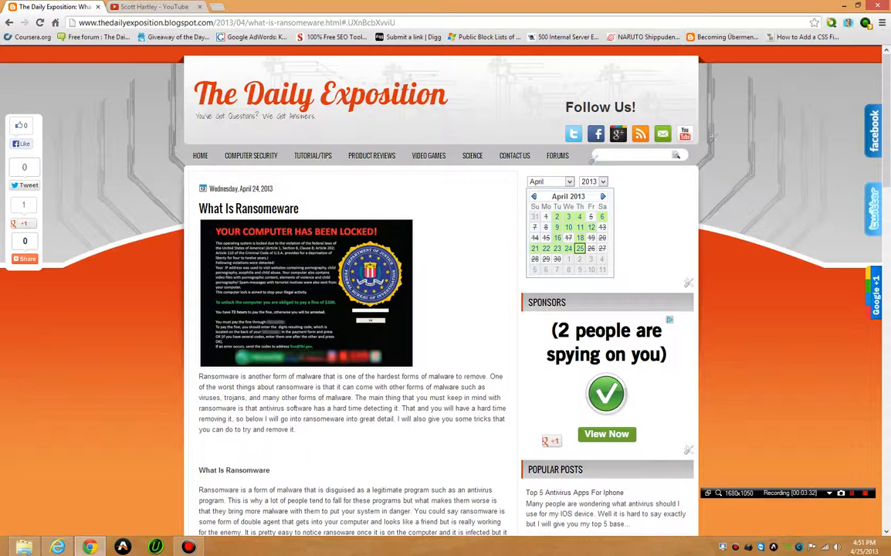
pyautogui.click(201, 154)
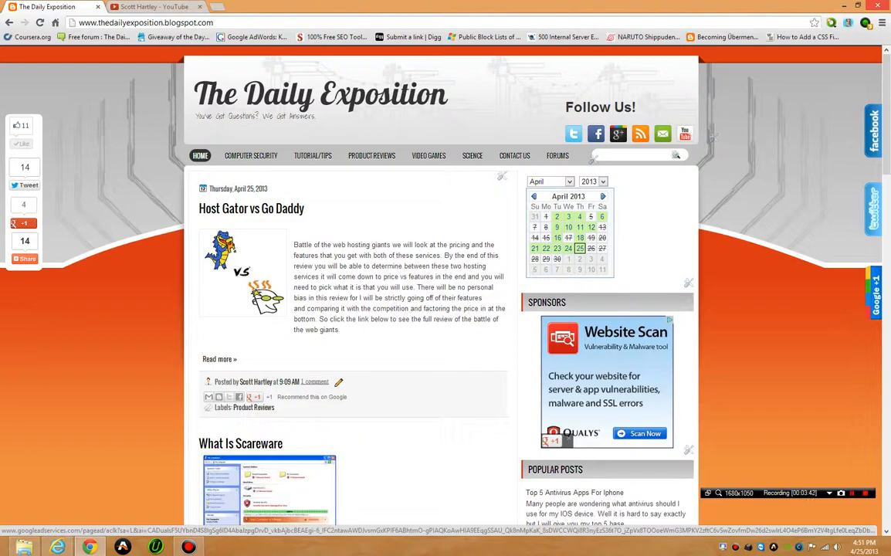
# Scroll the home page past the ransomware and Comodo Dragon Review posts to the Lyrid Meteor Shower entry and back.
pyautogui.scroll(-3)
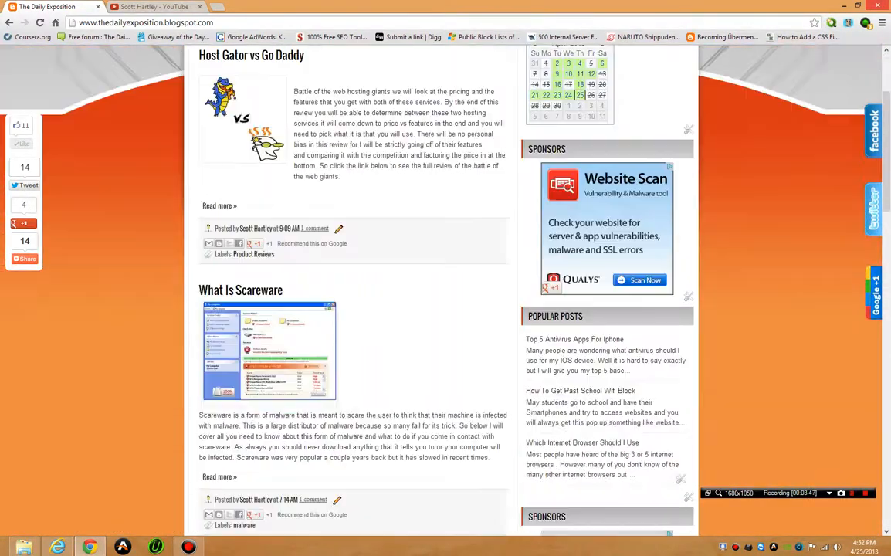
pyautogui.scroll(-3)
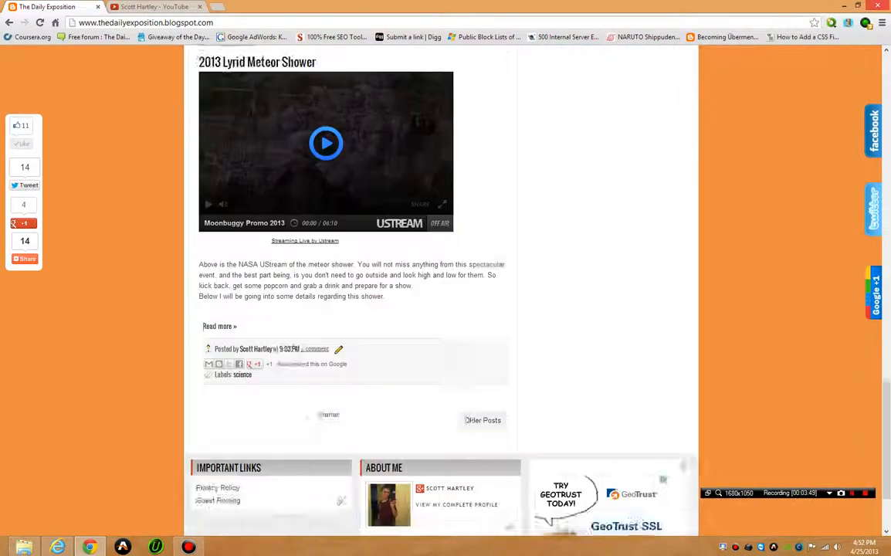
pyautogui.scroll(-3)
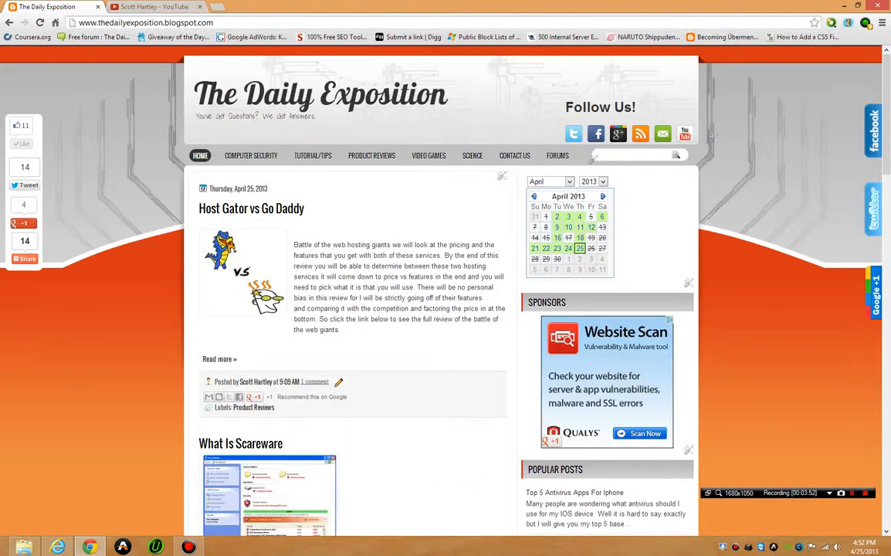
pyautogui.scroll(-3)
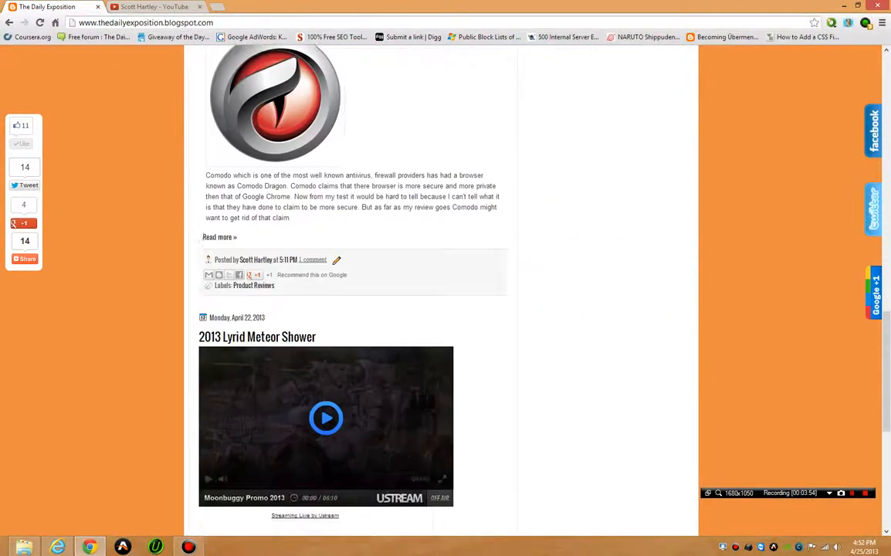
pyautogui.scroll(-3)
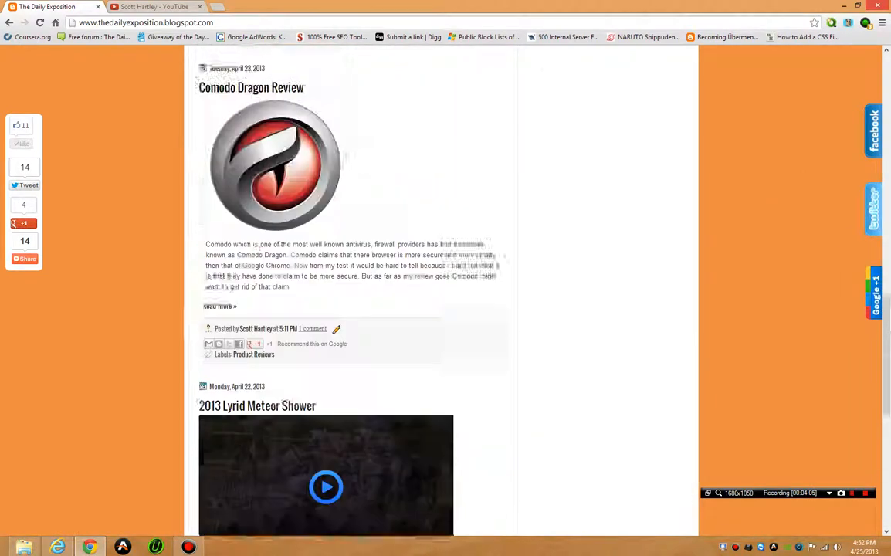
pyautogui.scroll(3)
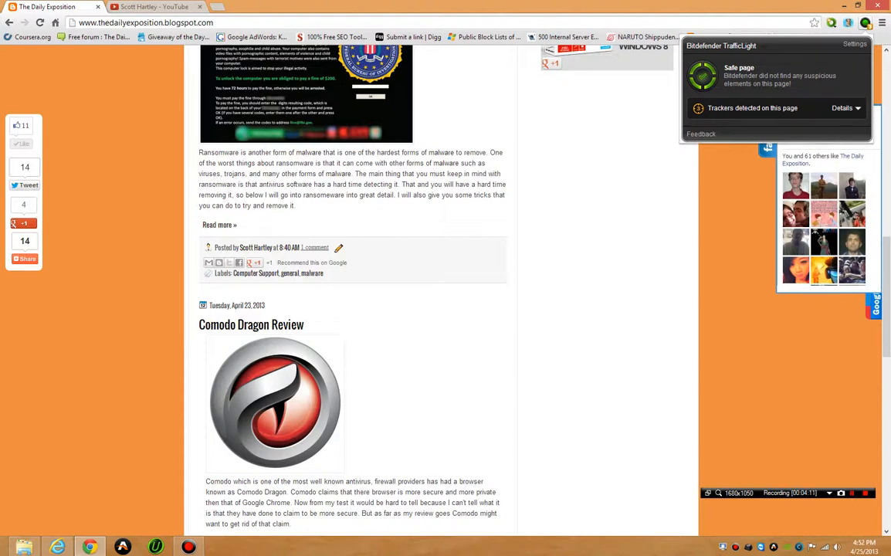
# Dismiss the TrafficLight safe-page security notice on the home page.
pyautogui.click(859, 108)
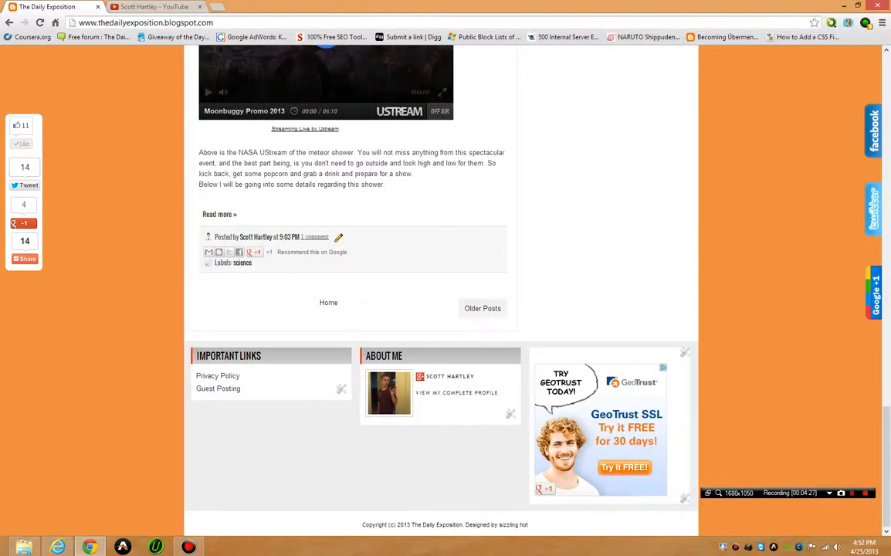
pyautogui.moveTo(218, 376)
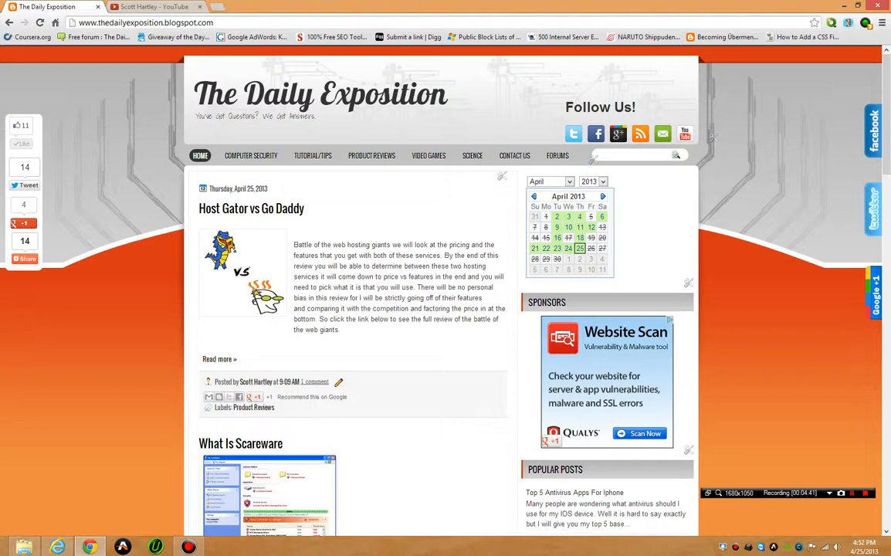
# Open the Host Gator vs Go Daddy post and scroll to its pricing section and sidebar sponsor ad.
pyautogui.click(220, 358)
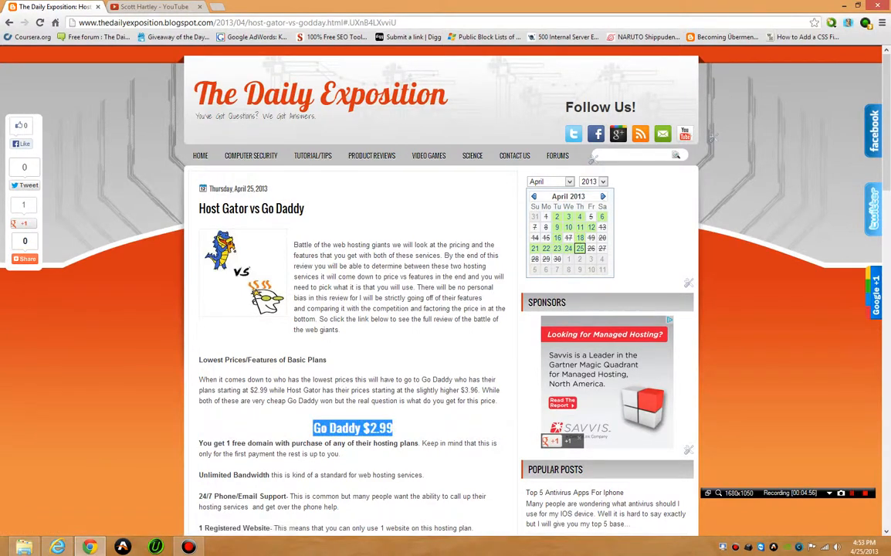
pyautogui.click(549, 181)
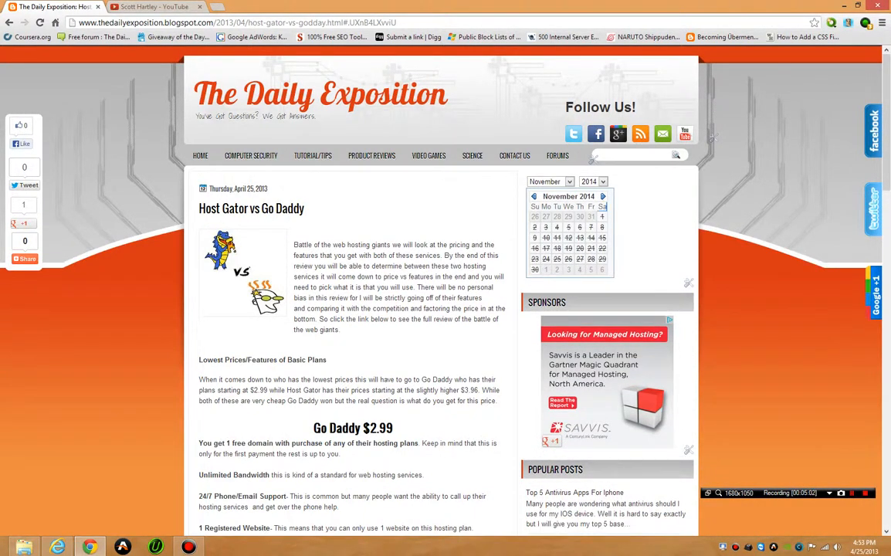
pyautogui.scroll(-3)
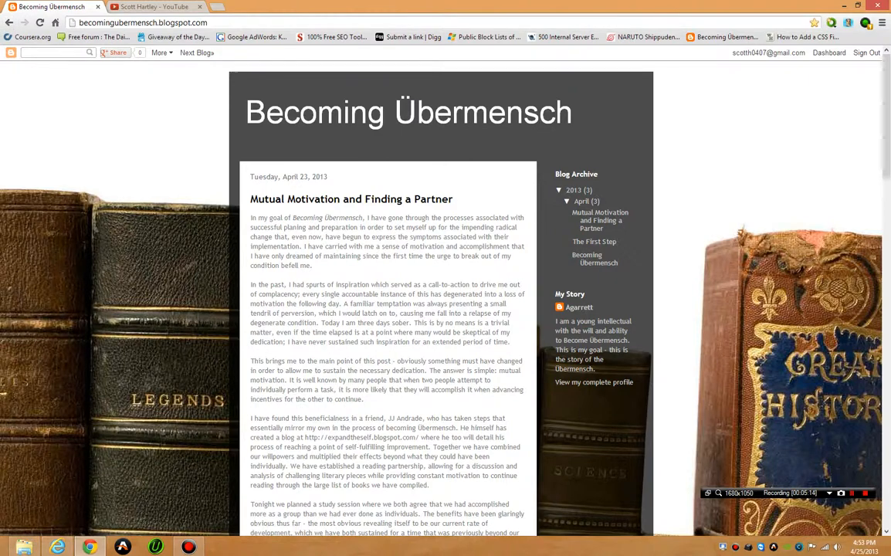
# Scroll down the Host Gator vs Go Daddy post to its Go Daddy pricing section.
pyautogui.scroll(-3)
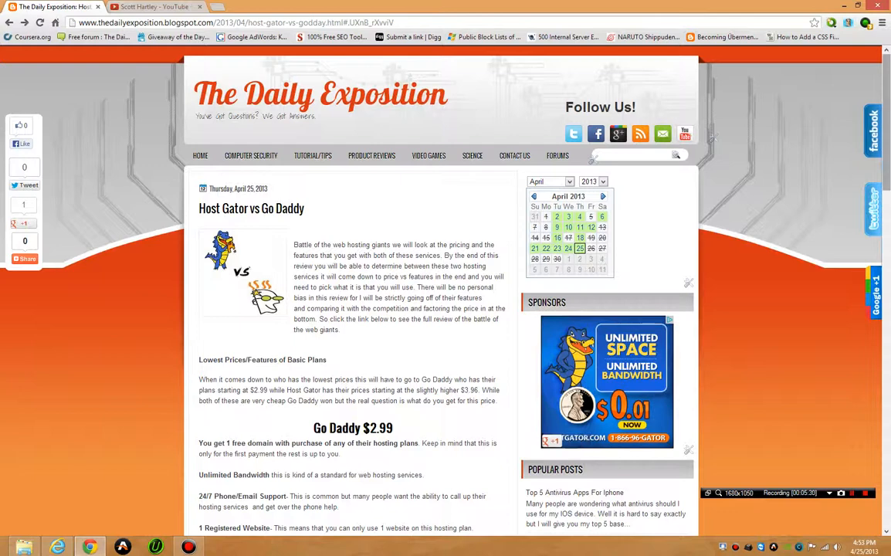
pyautogui.moveTo(617, 133)
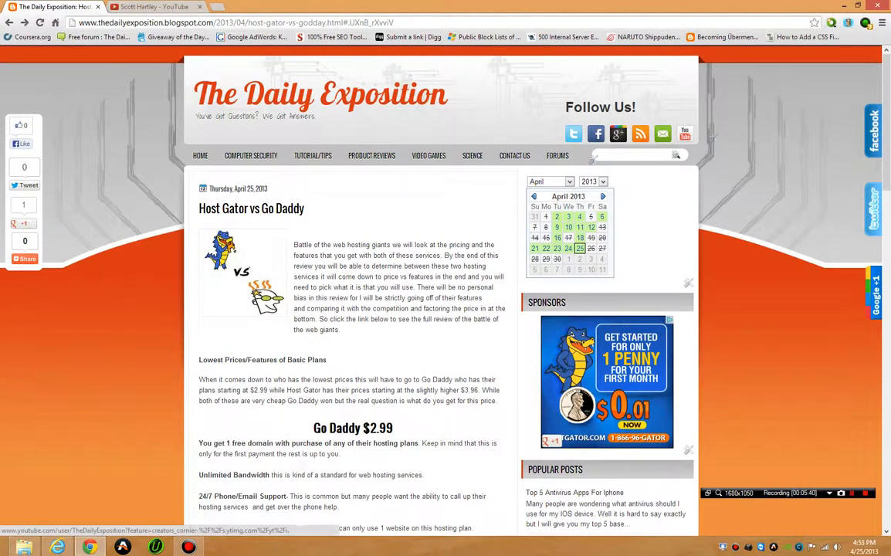
pyautogui.moveTo(662, 133)
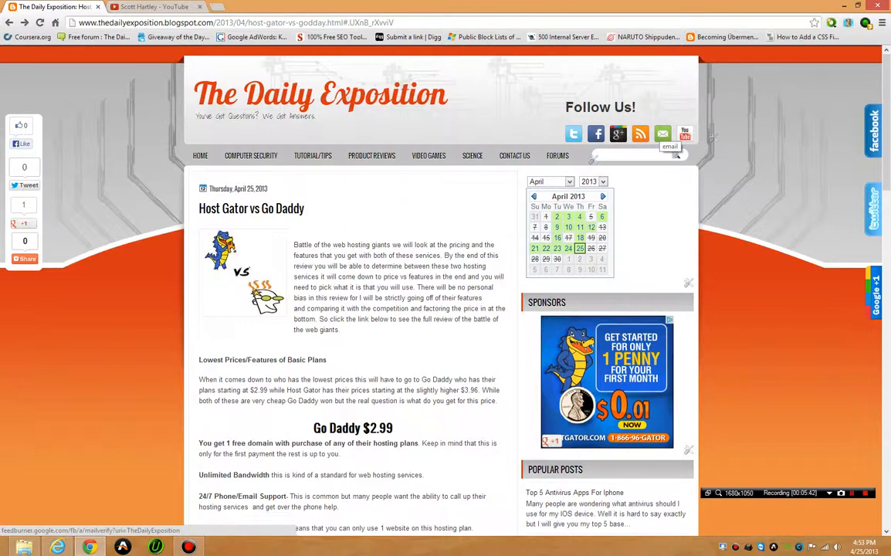
pyautogui.moveTo(639, 132)
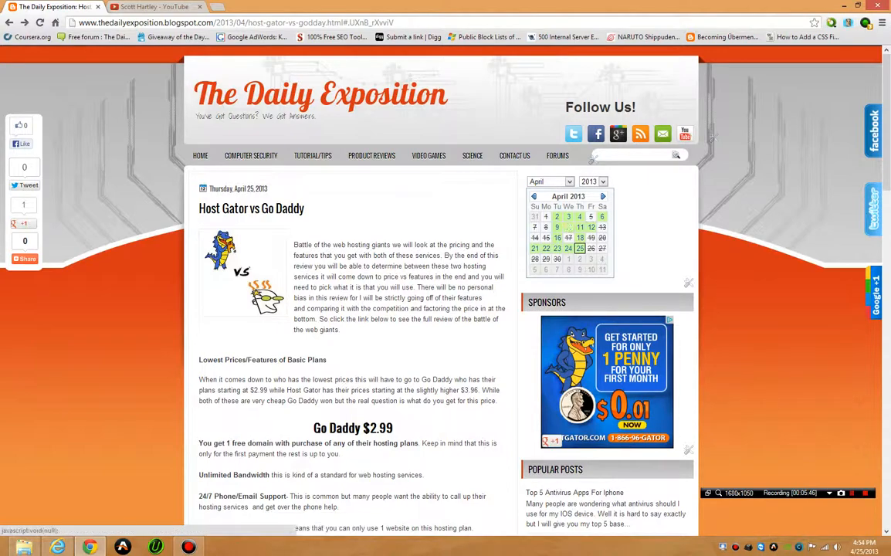
pyautogui.scroll(-3)
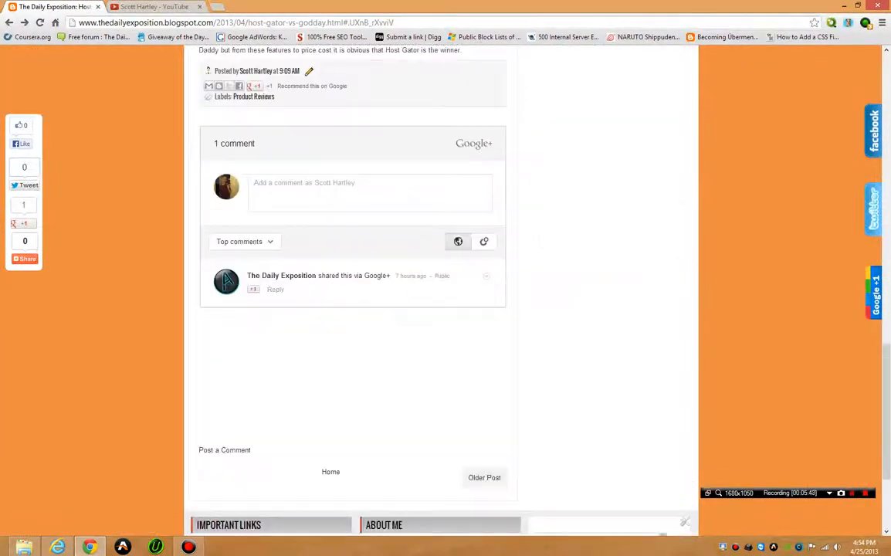
pyautogui.scroll(-3)
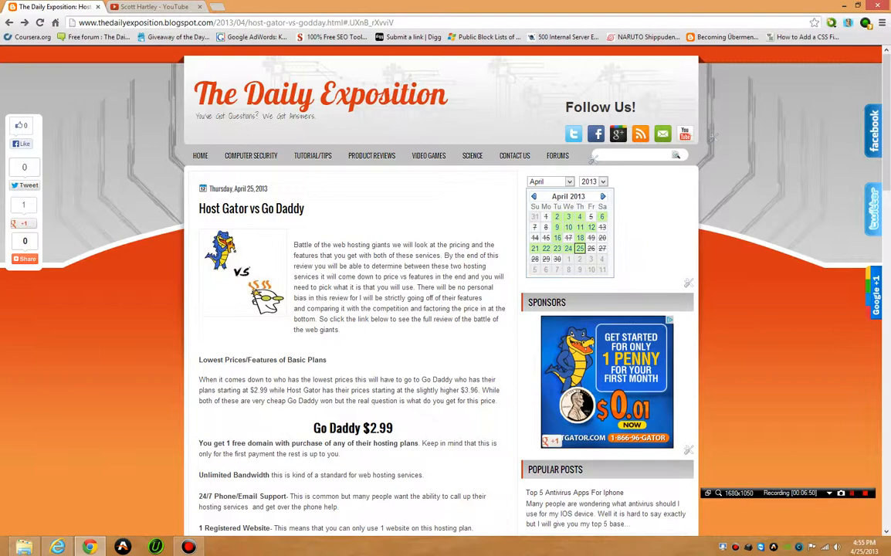
pyautogui.scroll(-3)
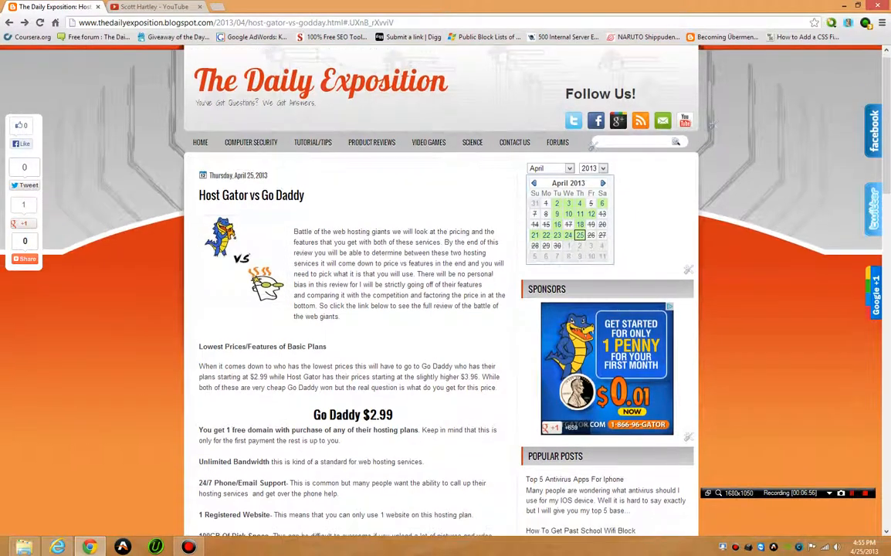
pyautogui.scroll(-3)
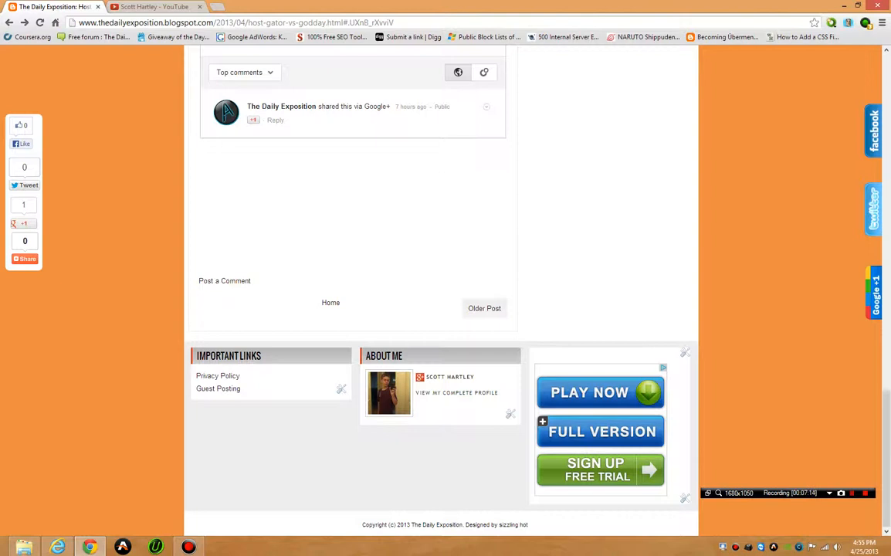
pyautogui.scroll(3)
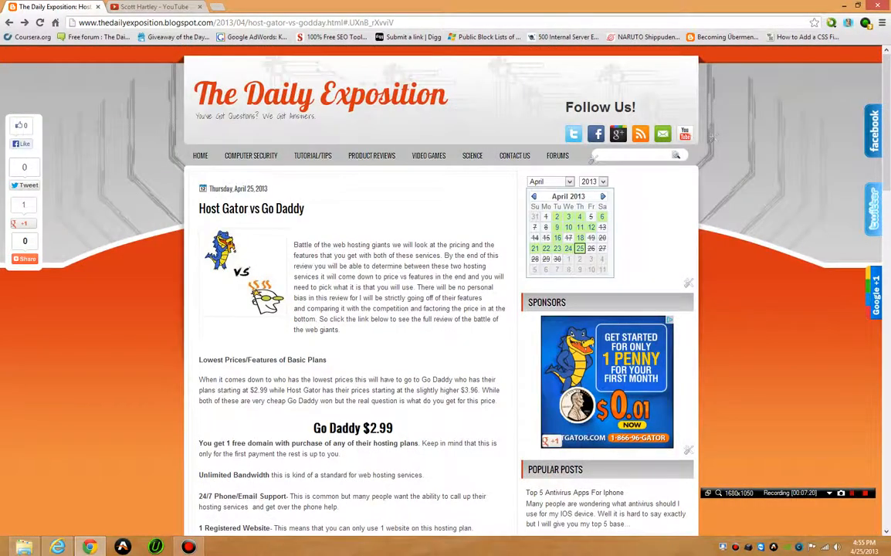
pyautogui.moveTo(13, 544)
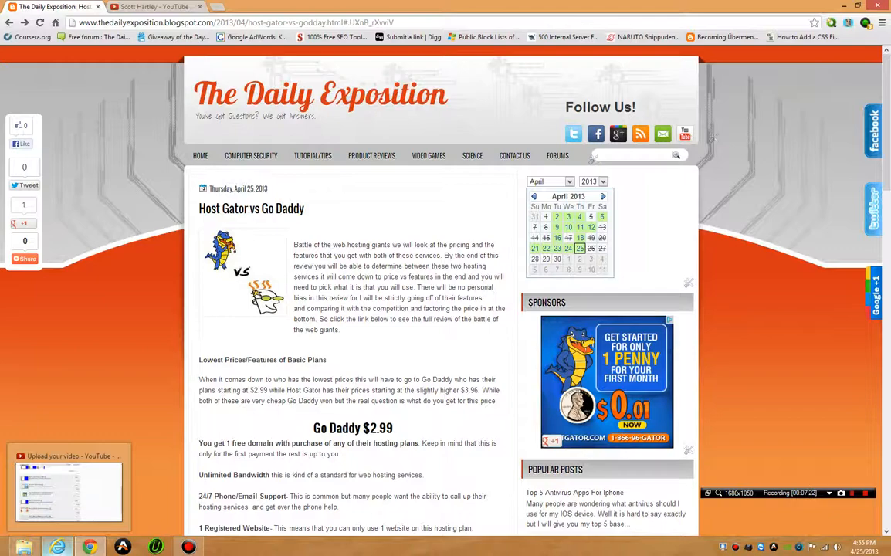